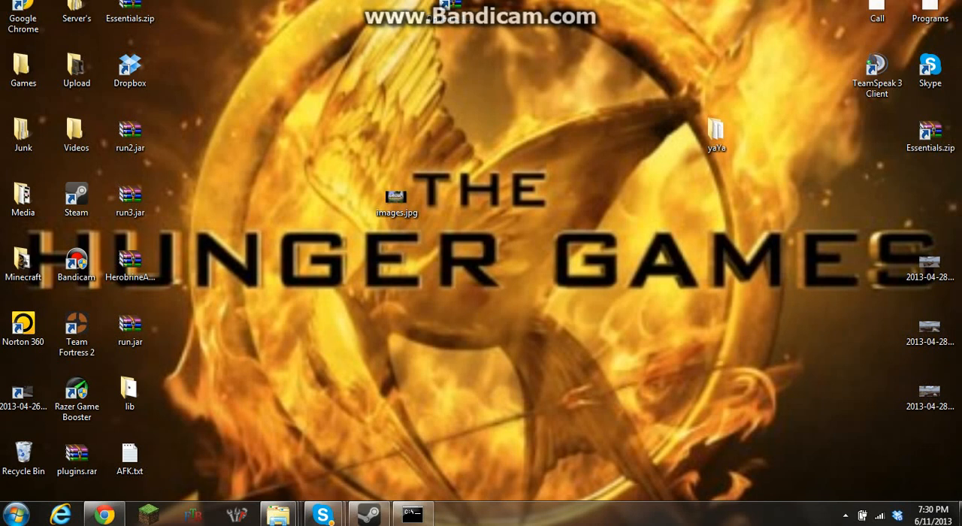
Locate Minecraft.exe in the desktop Games folder and check its right-click options.
{"action": "left_click", "coordinate": [716, 128]}
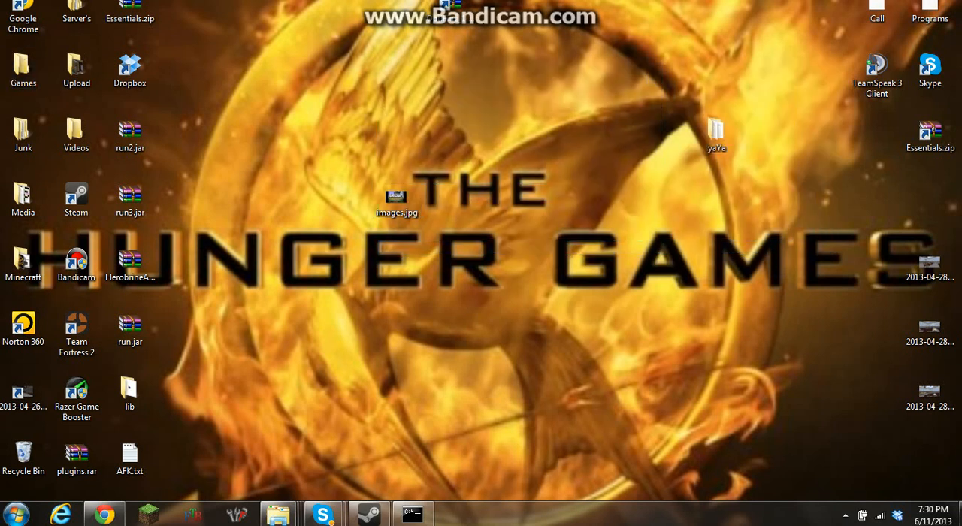
{"action": "left_click", "coordinate": [24, 136]}
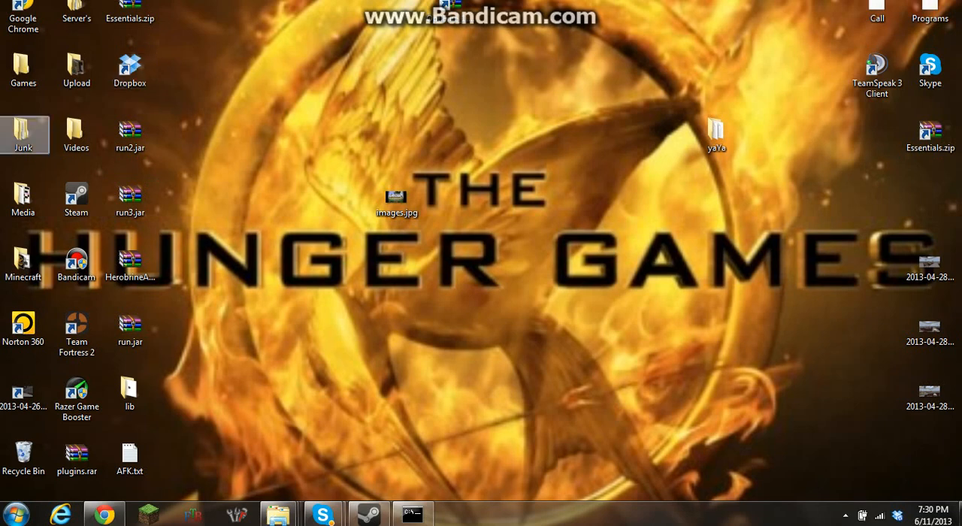
{"action": "double_click", "coordinate": [23, 64]}
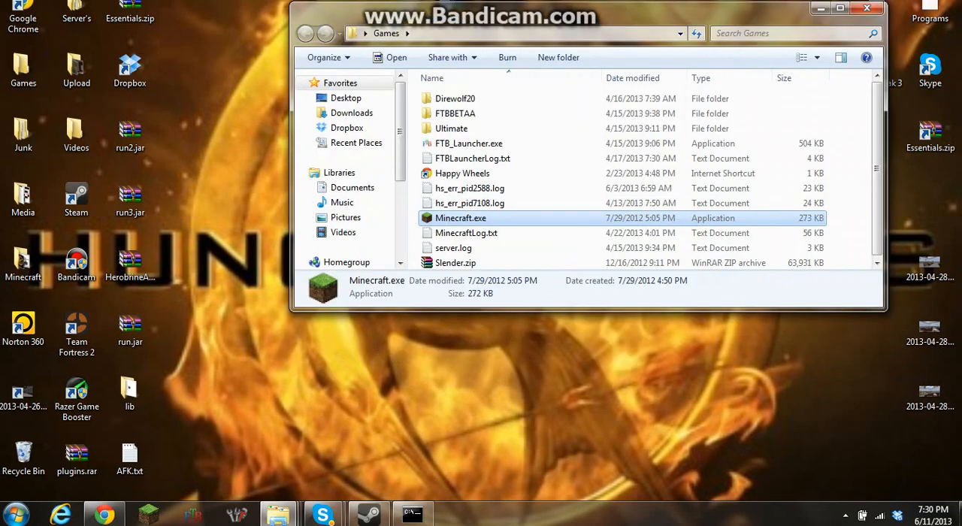
{"action": "right_click", "coordinate": [460, 218]}
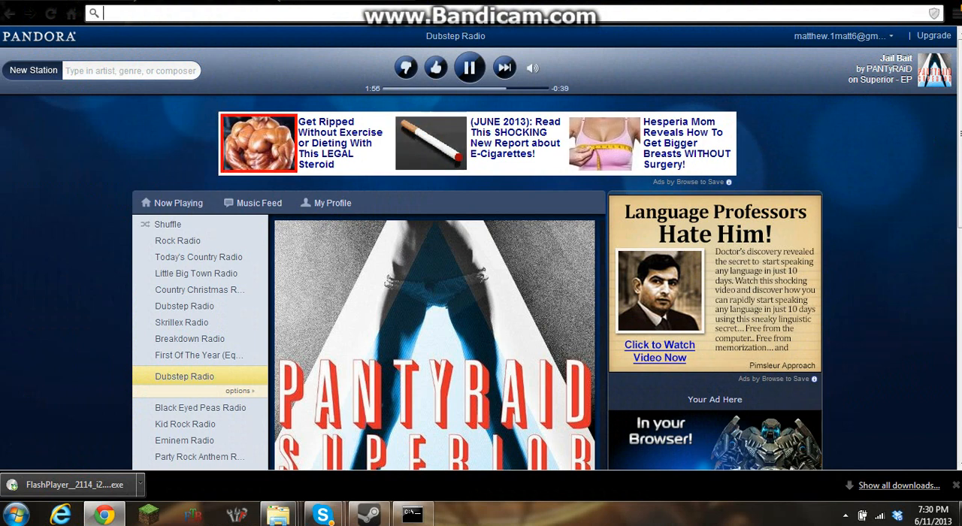
Navigate Chrome from Pandora to the Google homepage.
{"action": "type", "text": "razo"}
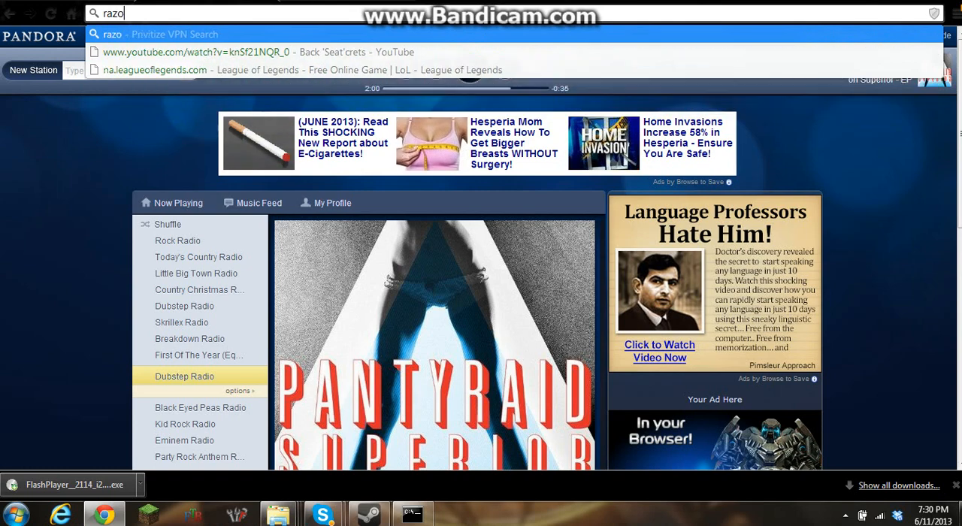
{"action": "key", "text": "BackSpace"}
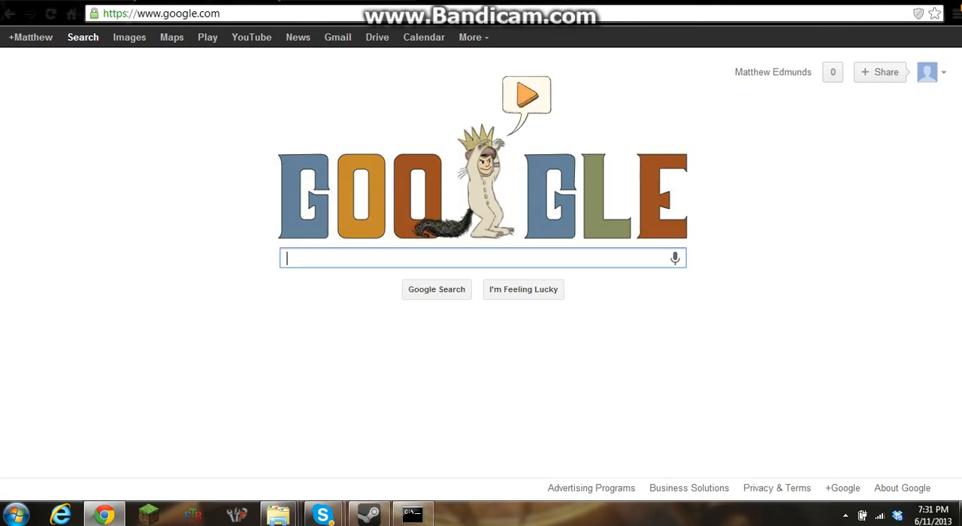
Search Google for 'razer game booster' and go to the razerzone.com Game Booster page.
{"action": "type", "text": "Raz"}
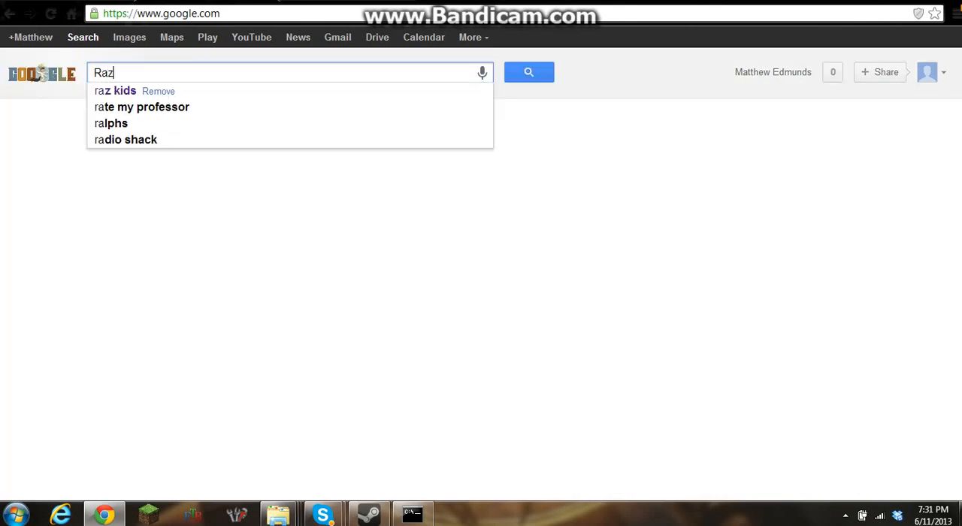
{"action": "type", "text": "or"}
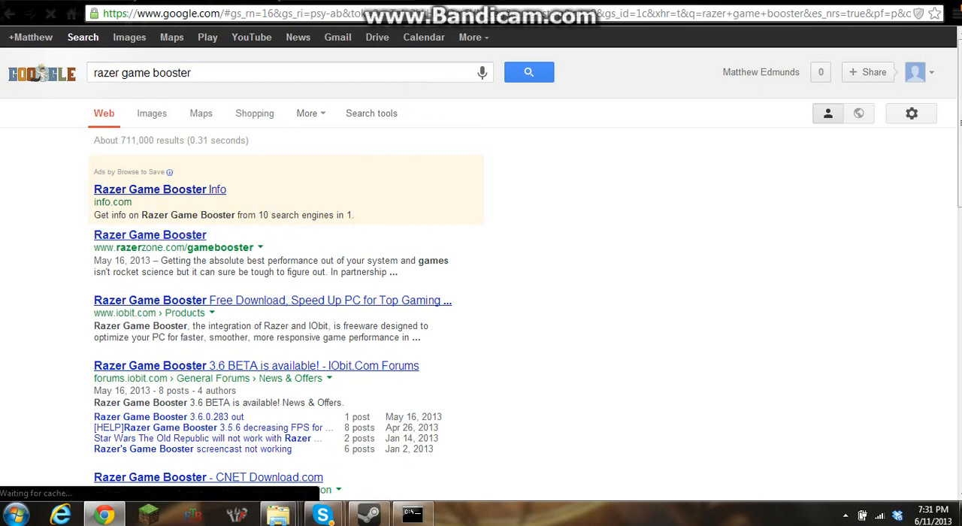
{"action": "left_click", "coordinate": [150, 235]}
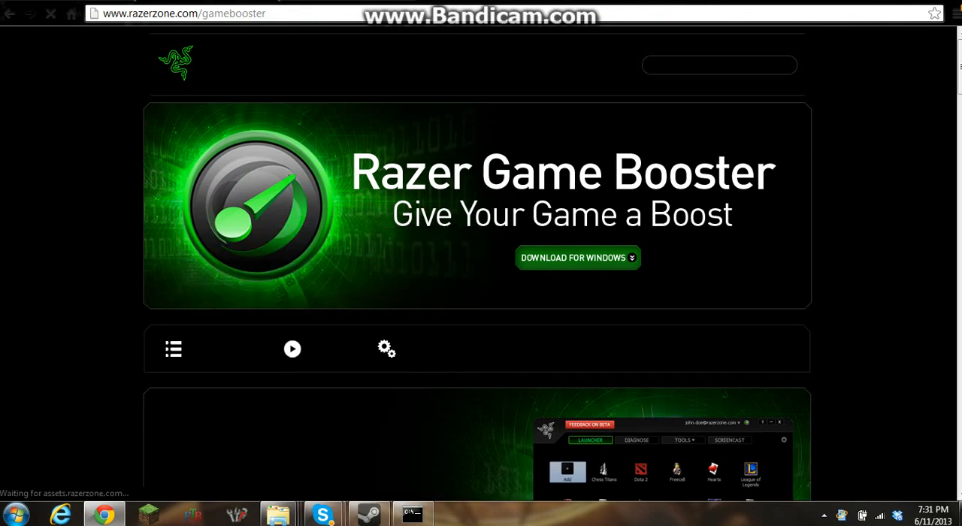
Skim the Game Booster overview page, then return to the desktop.
{"action": "scroll", "scroll_direction": "down", "scroll_amount": 3}
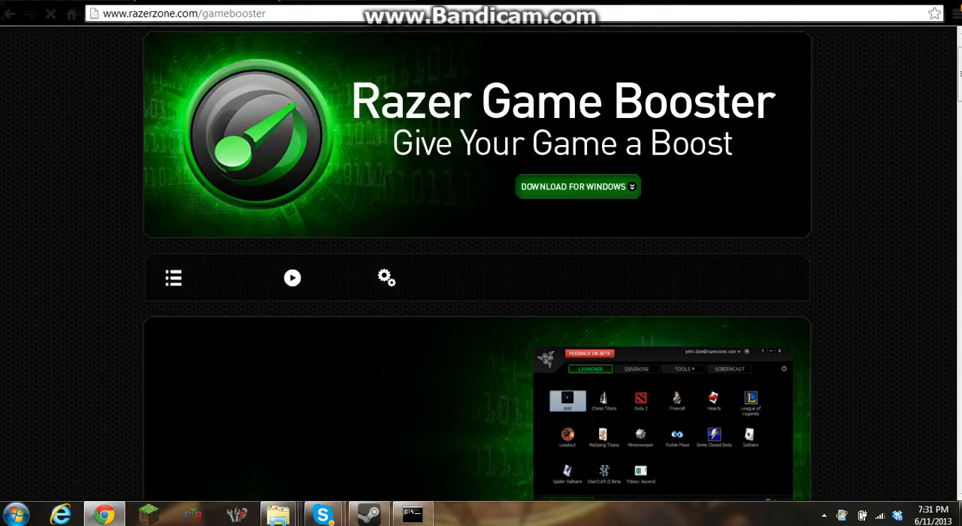
{"action": "scroll", "scroll_direction": "down", "scroll_amount": 3}
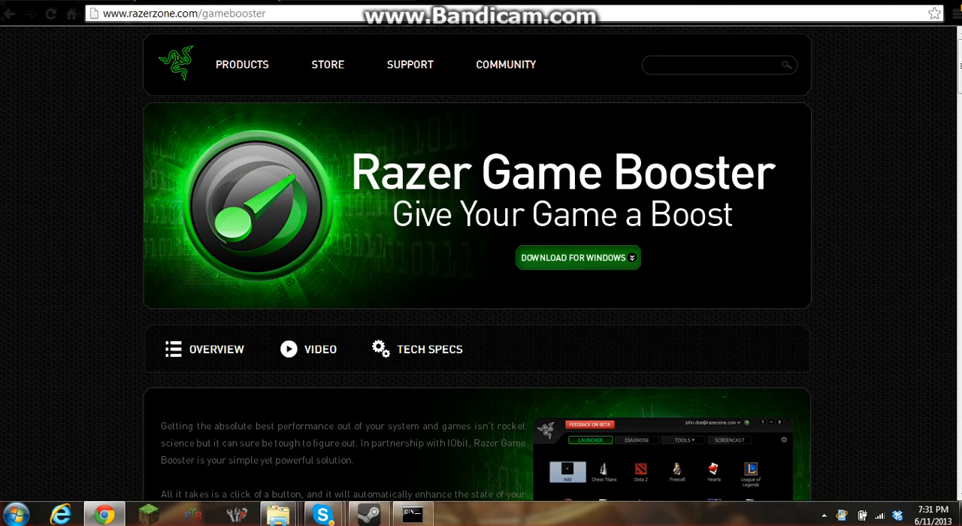
{"action": "left_click", "coordinate": [430, 349]}
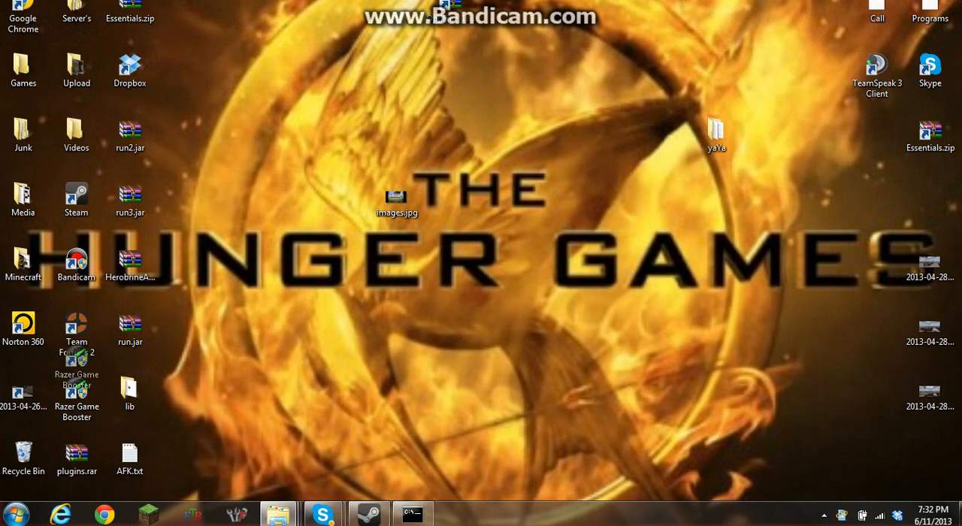
{"action": "mouse_move", "coordinate": [77, 391]}
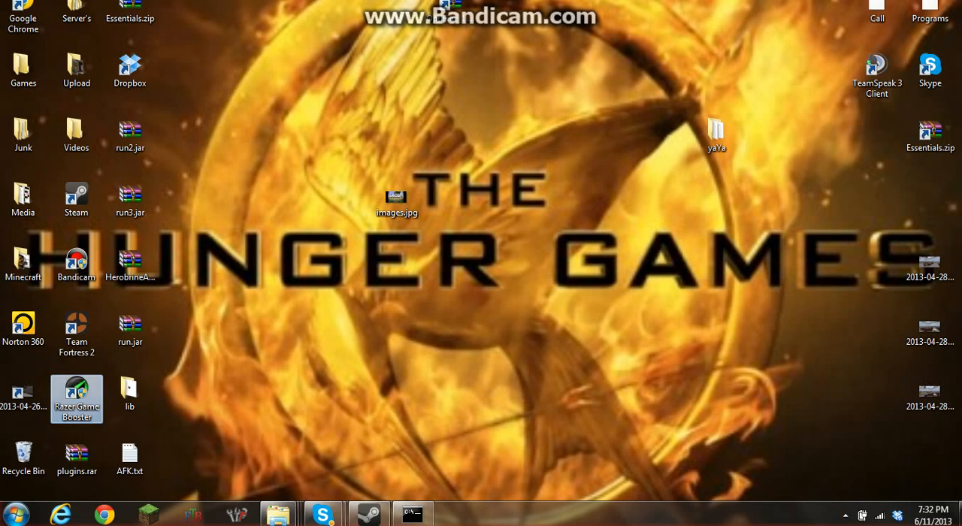
Launch Razer Game Booster from its desktop shortcut.
{"action": "left_click", "coordinate": [75, 398]}
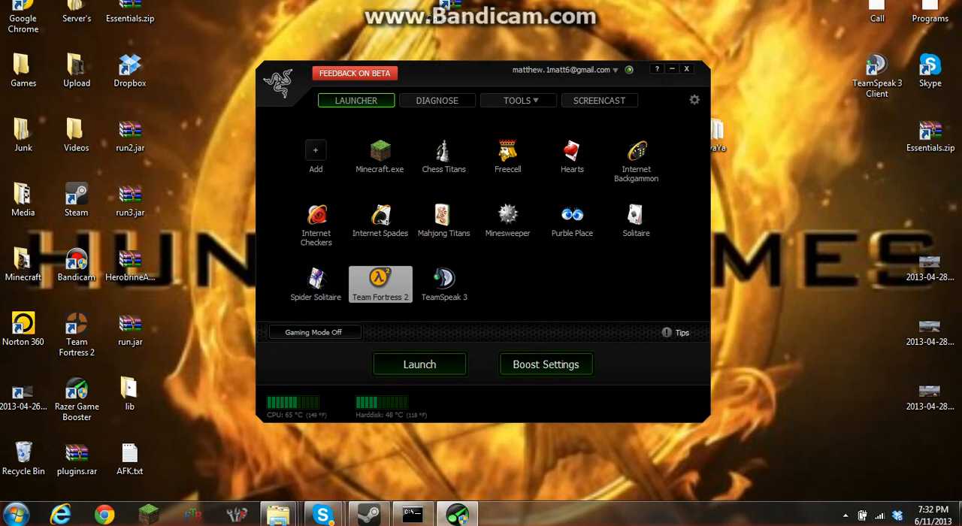
Use the Launcher's Add tile to bring up the Open file dialog.
{"action": "left_click", "coordinate": [379, 153]}
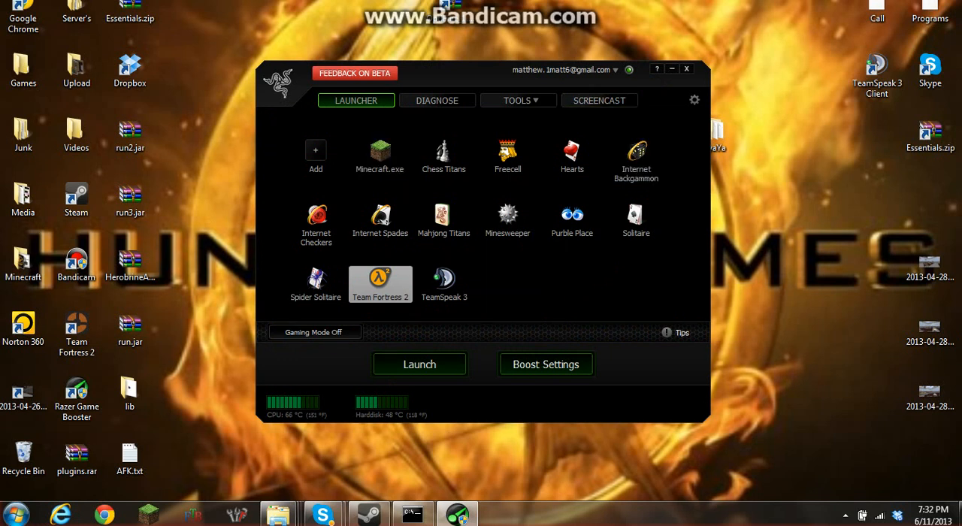
{"action": "left_click", "coordinate": [378, 157]}
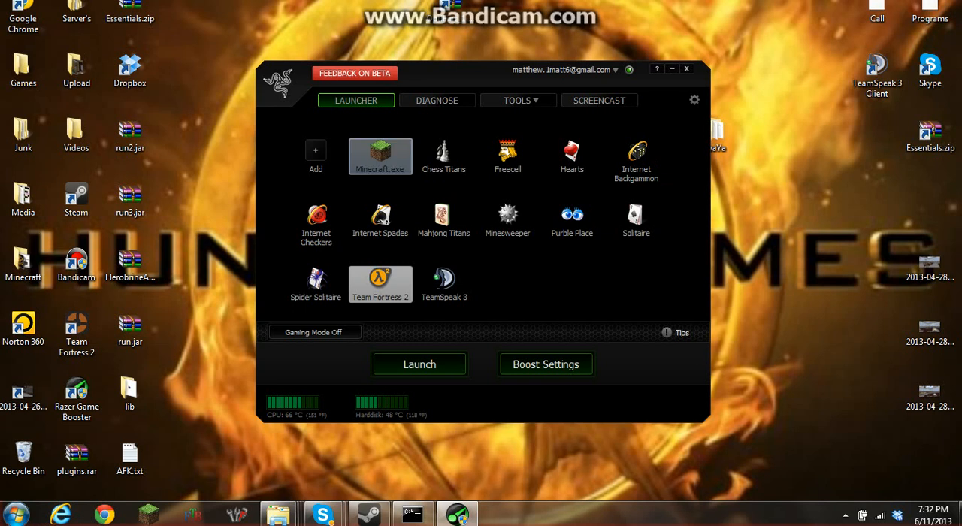
{"action": "left_click", "coordinate": [316, 156]}
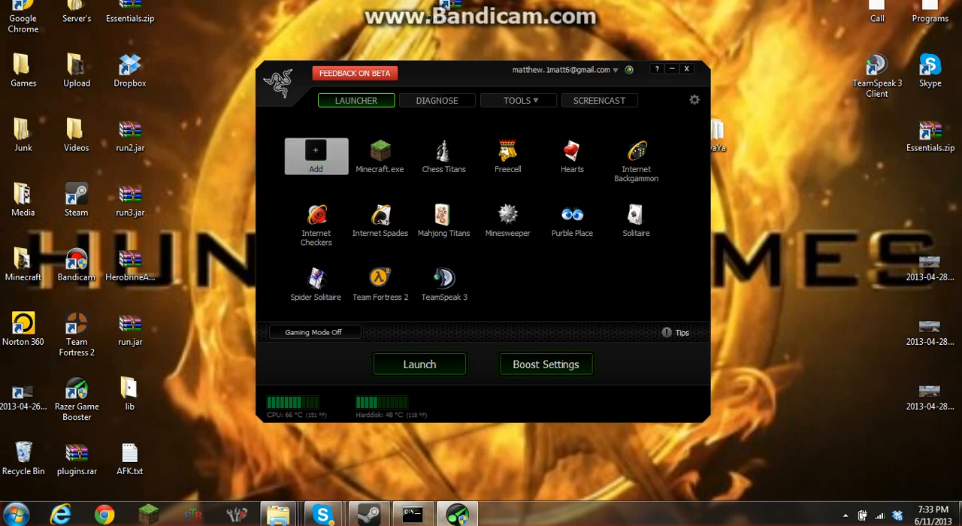
{"action": "left_click", "coordinate": [316, 157]}
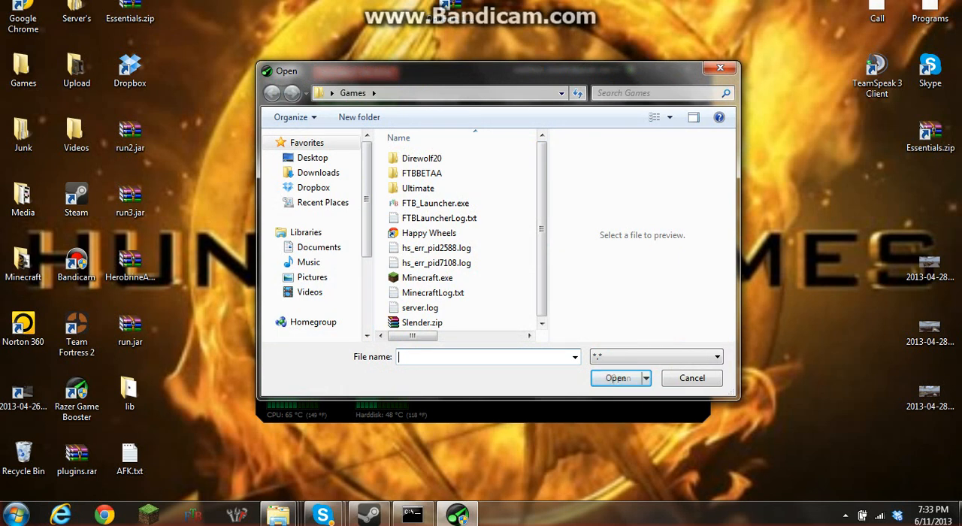
Pick Minecraft.exe from Desktop > Games so it joins the launcher's game list.
{"action": "left_click", "coordinate": [313, 158]}
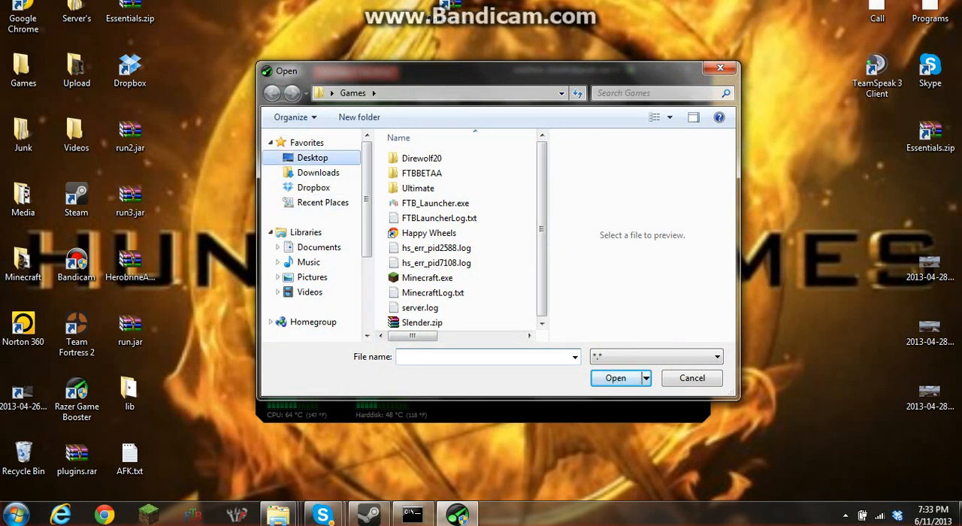
{"action": "left_click", "coordinate": [272, 93]}
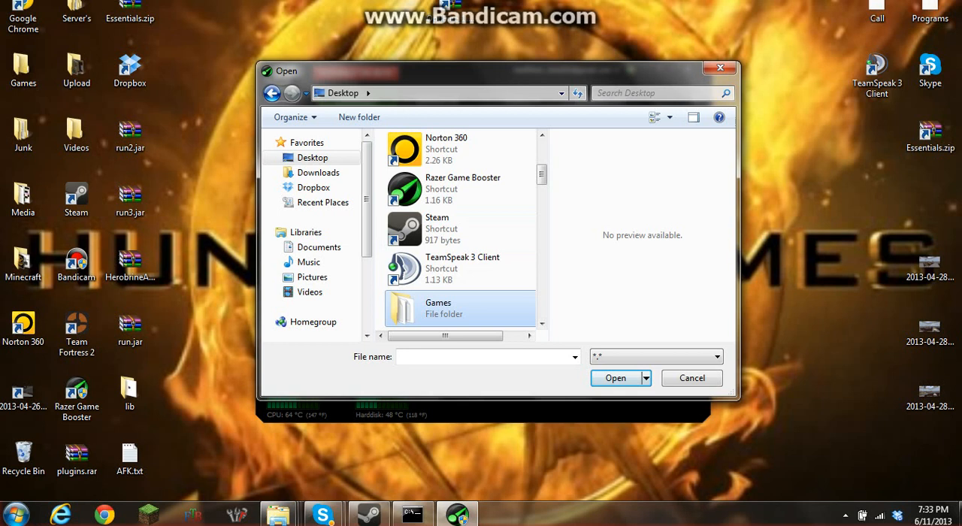
{"action": "double_click", "coordinate": [439, 308]}
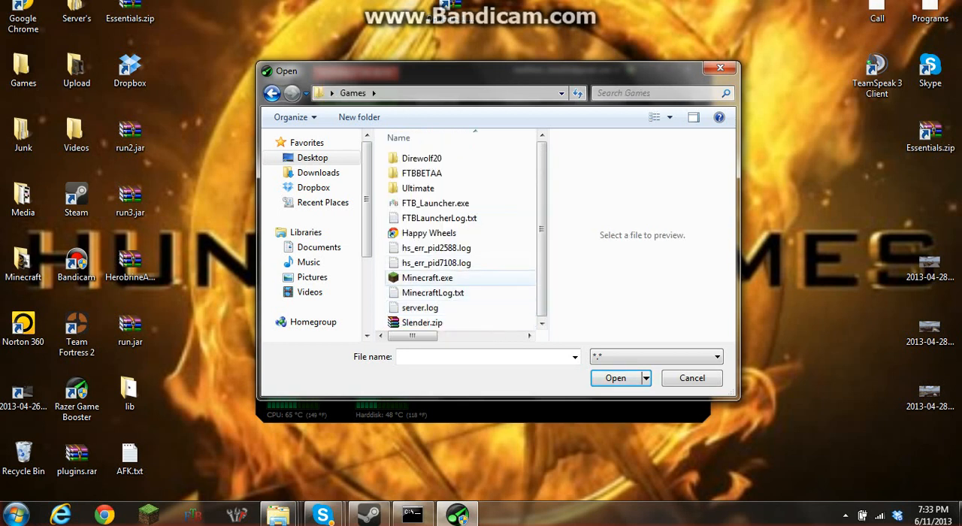
{"action": "left_click", "coordinate": [427, 277]}
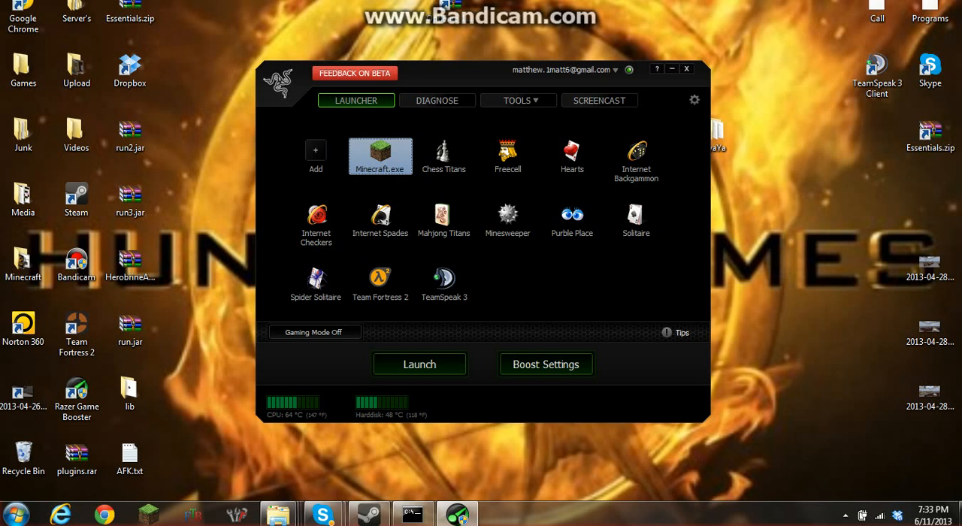
Launch Minecraft.exe from the Game Booster launcher, bringing up the Minecraft Launcher.
{"action": "left_click", "coordinate": [445, 278]}
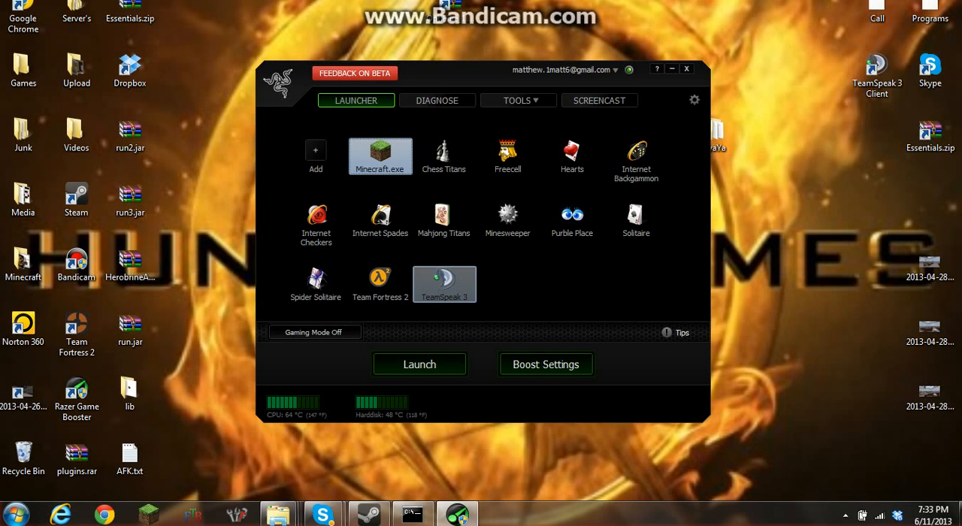
{"action": "left_click", "coordinate": [379, 284]}
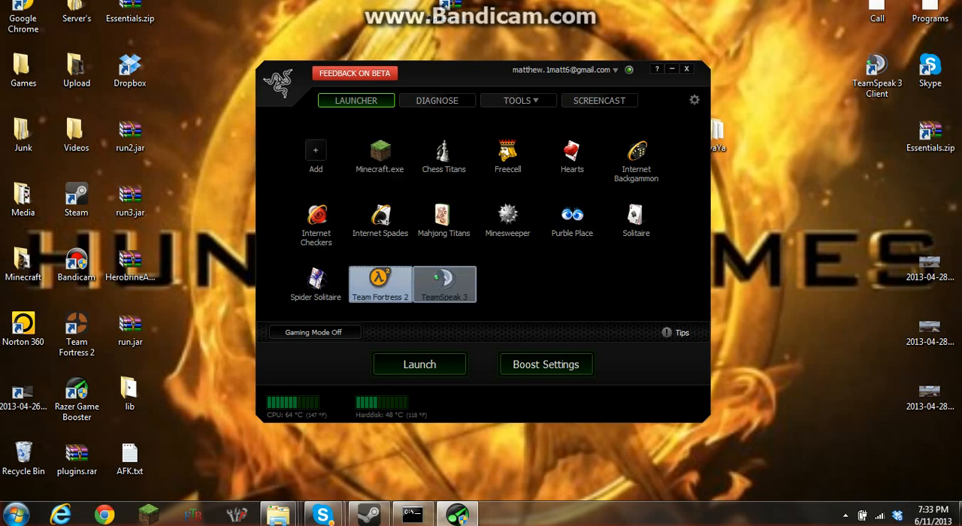
{"action": "left_click", "coordinate": [445, 284]}
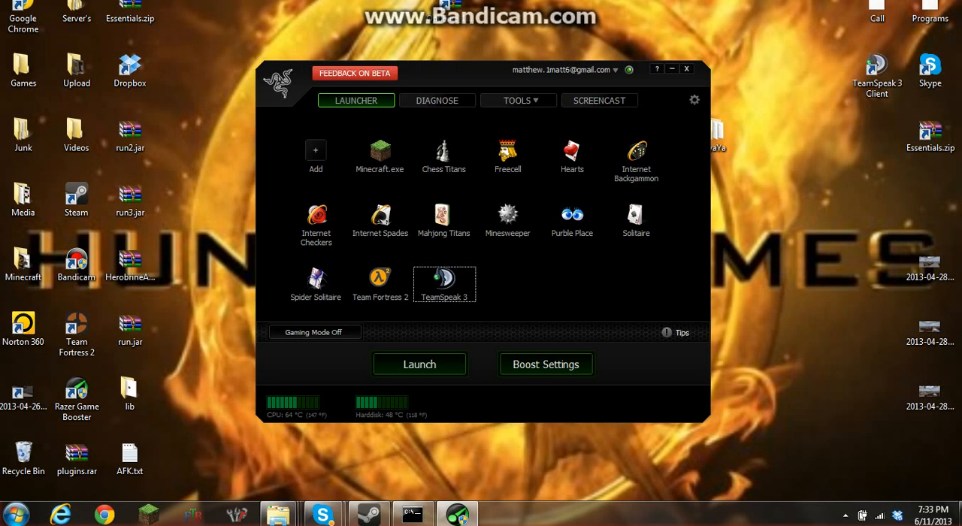
{"action": "left_click", "coordinate": [379, 157]}
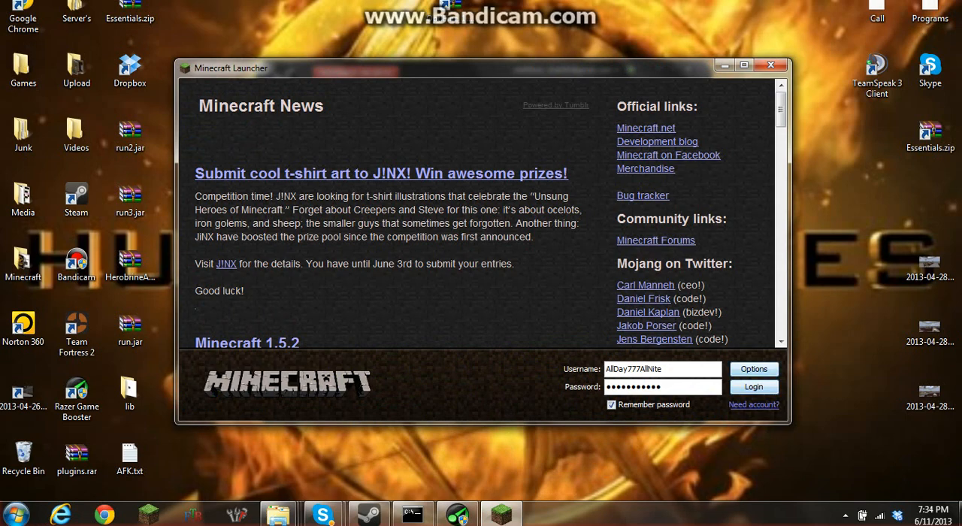
Log in through the Minecraft Launcher to reach the Minecraft 1.5.2 title menu.
{"action": "left_click", "coordinate": [753, 386]}
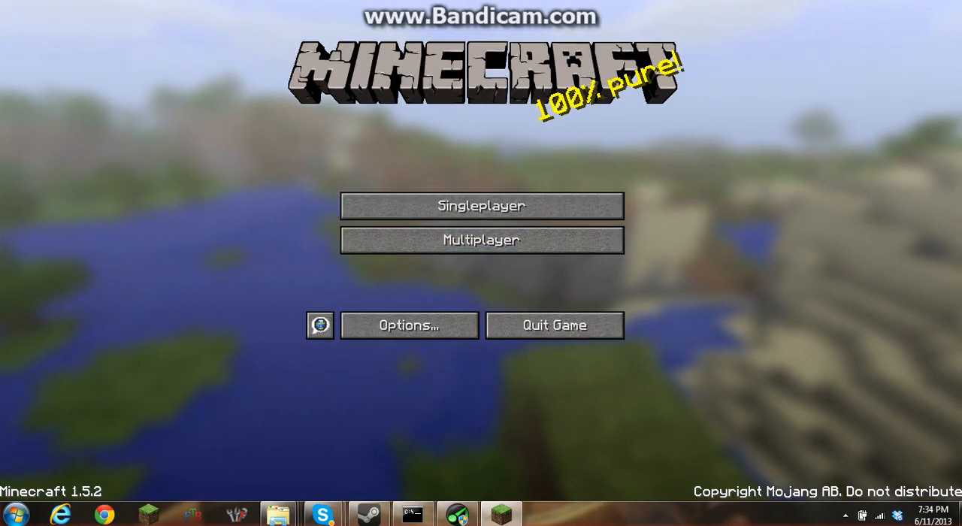
{"action": "mouse_move", "coordinate": [481, 241]}
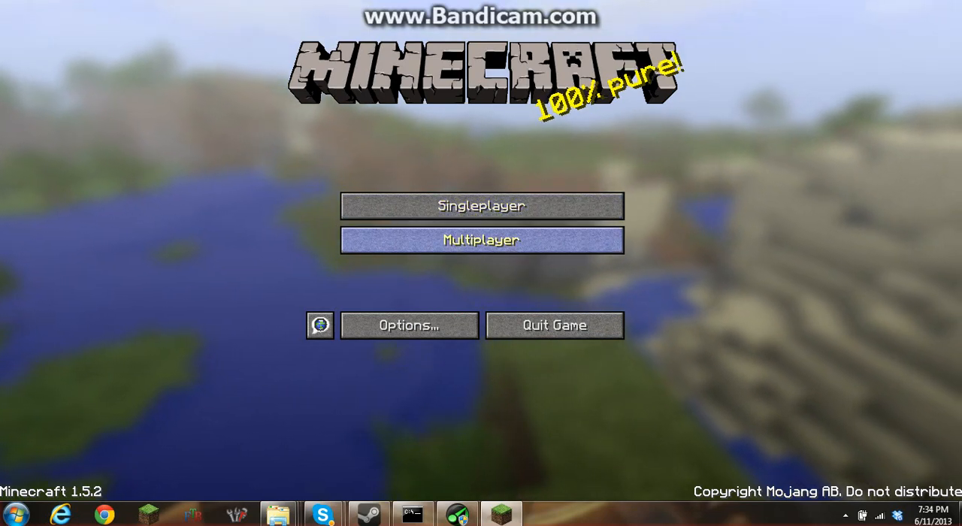
Join a saved multiplayer server, retrying after a stalled first connection.
{"action": "left_click", "coordinate": [481, 240]}
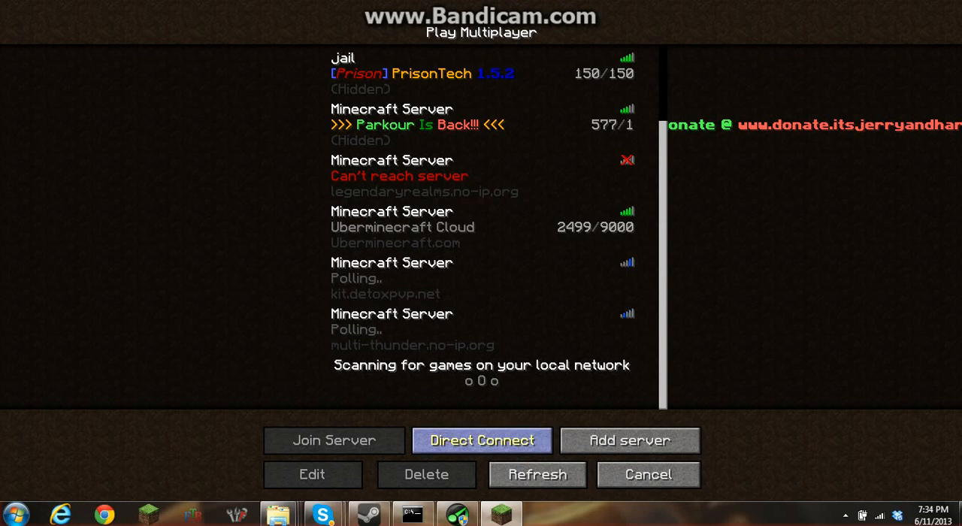
{"action": "left_click", "coordinate": [481, 441]}
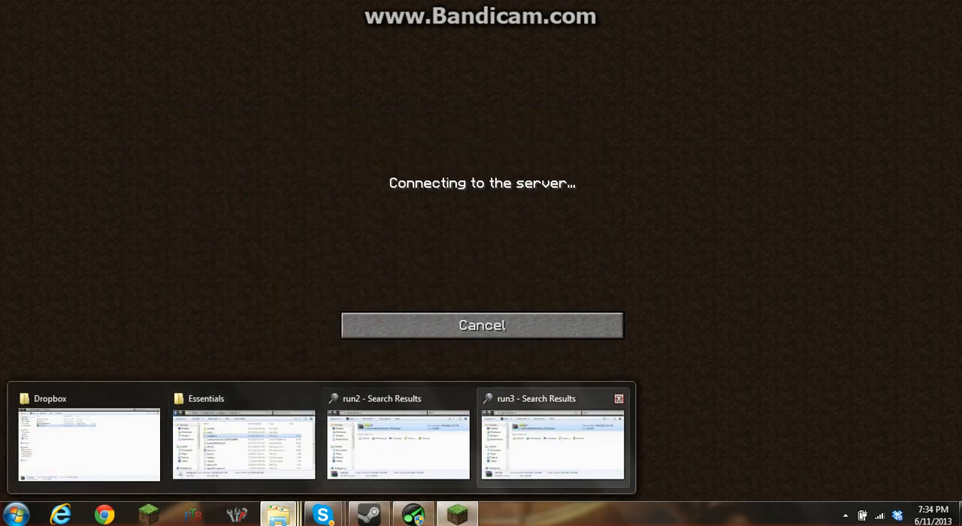
{"action": "left_click", "coordinate": [481, 325]}
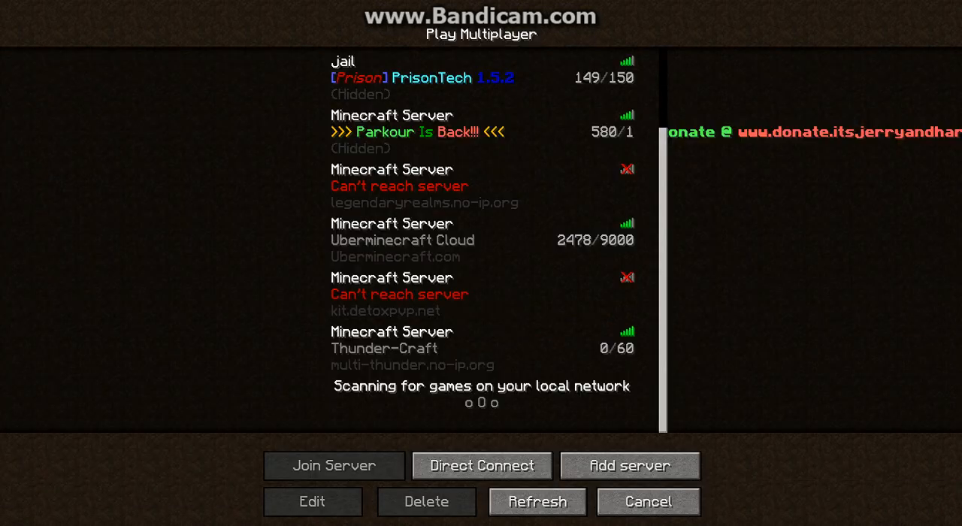
{"action": "left_click", "coordinate": [481, 349]}
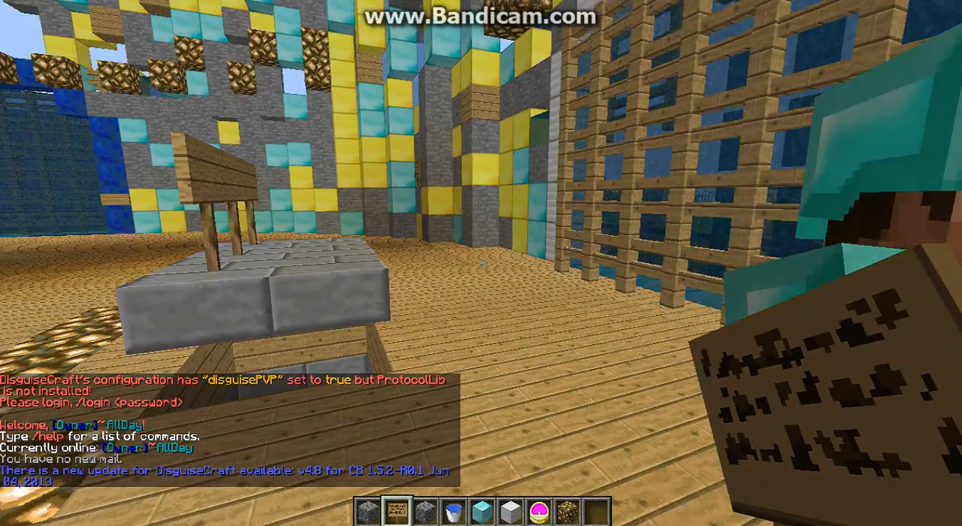
{"action": "mouse_move", "coordinate": [481, 263]}
{"action": "type", "text": "/logi"}
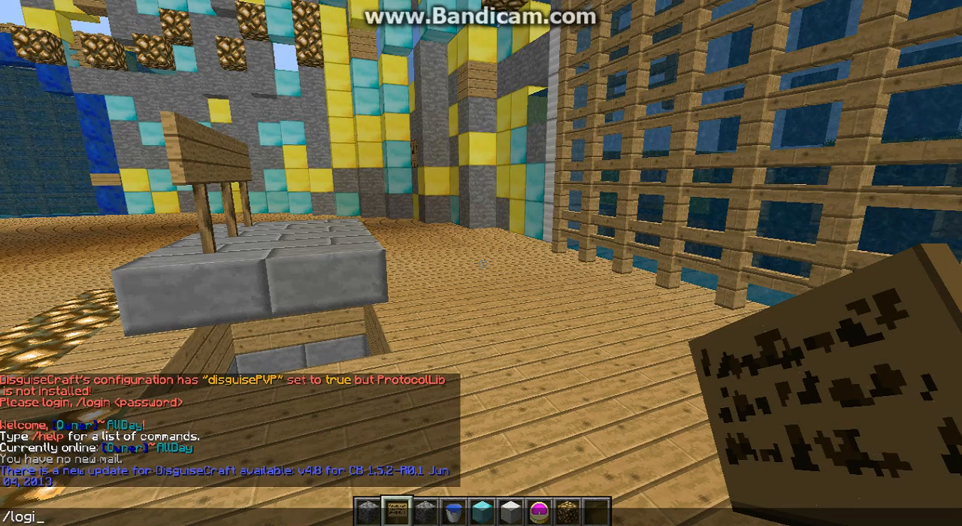
Log in on the server, toggle the F3 debug overlay while looking around the arena, then bring up the creative inventory.
{"action": "type", "text": "n"}
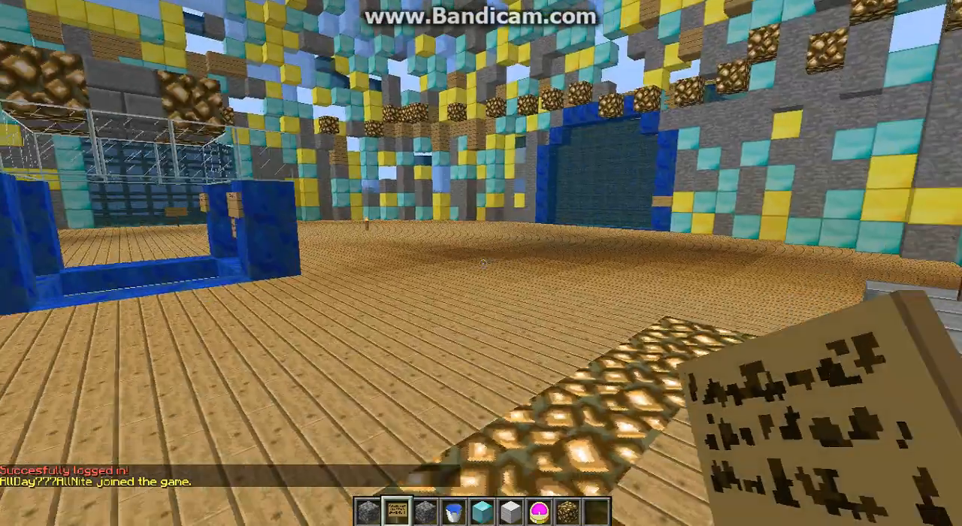
{"action": "mouse_move", "coordinate": [481, 263]}
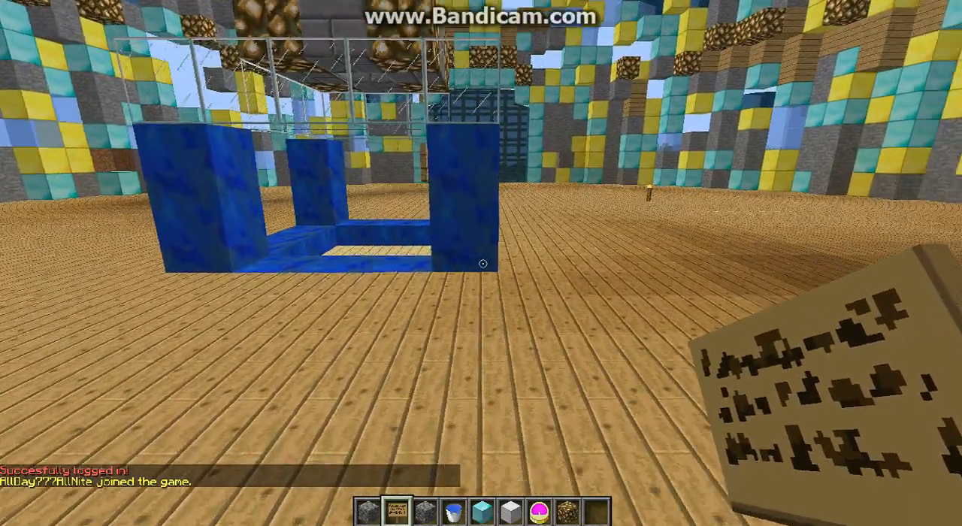
{"action": "key", "text": "f3"}
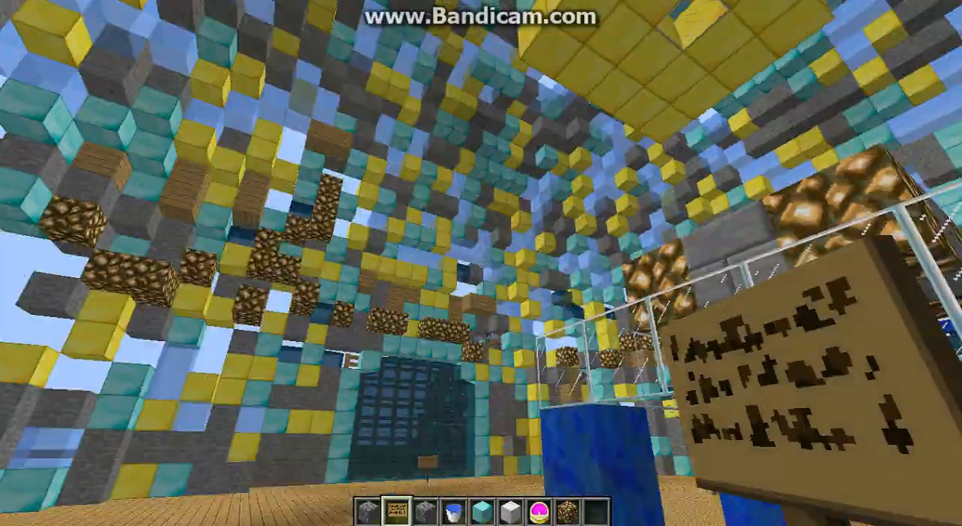
{"action": "mouse_move", "coordinate": [481, 263]}
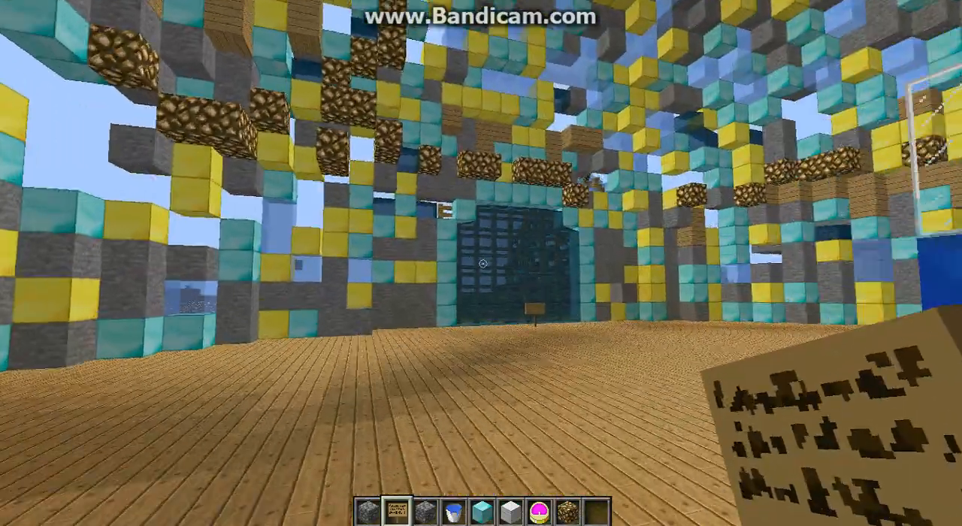
{"action": "key", "text": "F3"}
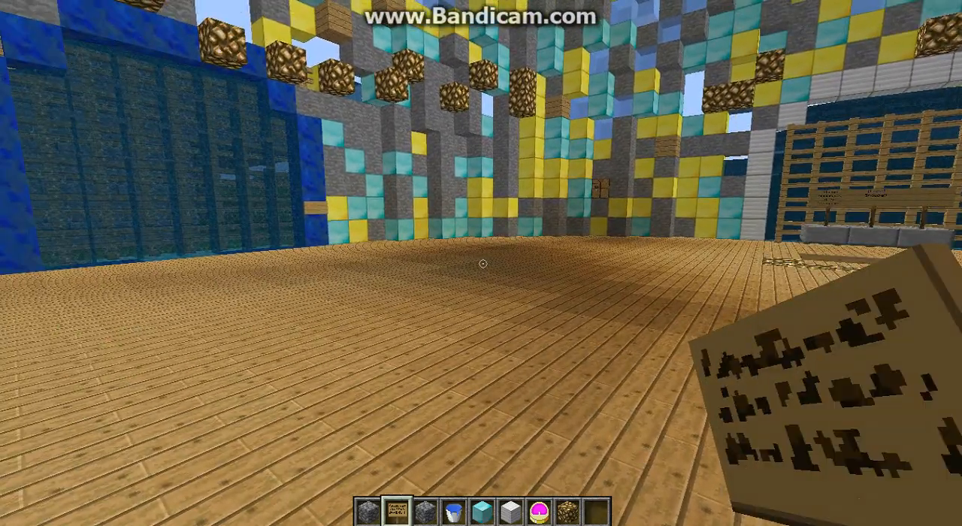
{"action": "key", "text": "e"}
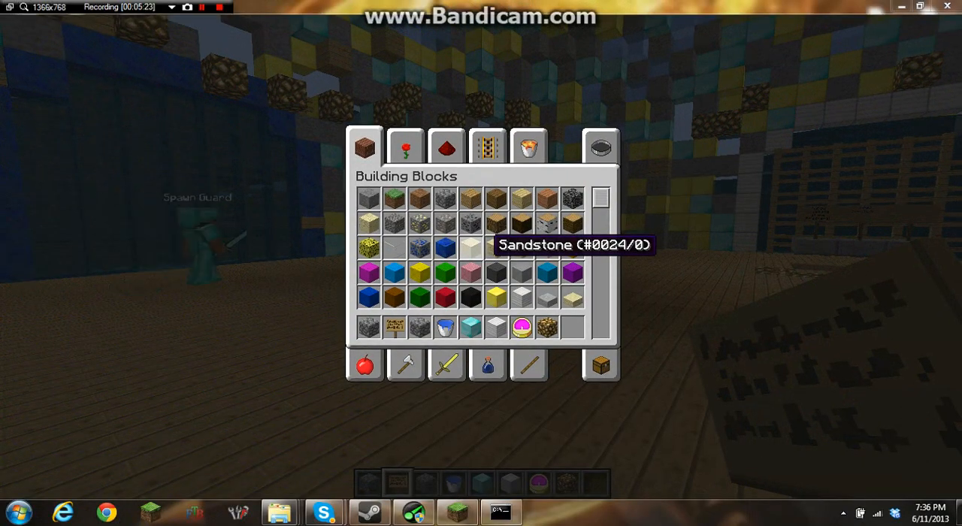
Show the F3 frame-rate and profiler overlay to gauge lag, then reopen the Building Blocks inventory.
{"action": "key", "text": "Escape"}
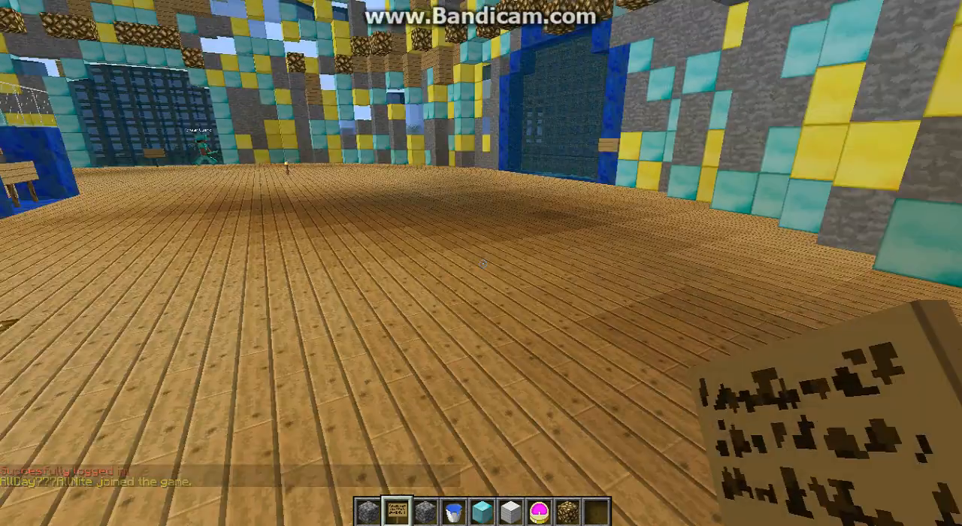
{"action": "key", "text": "F3"}
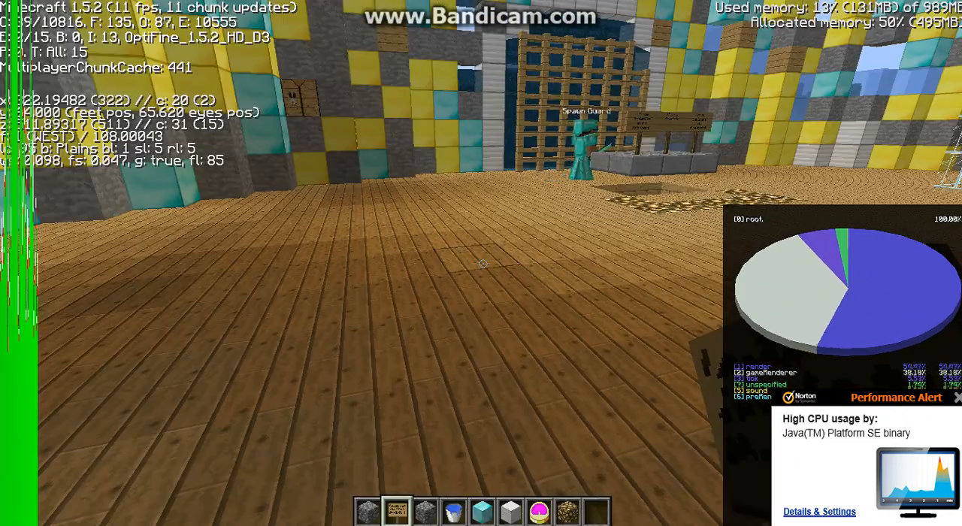
{"action": "key", "text": "e"}
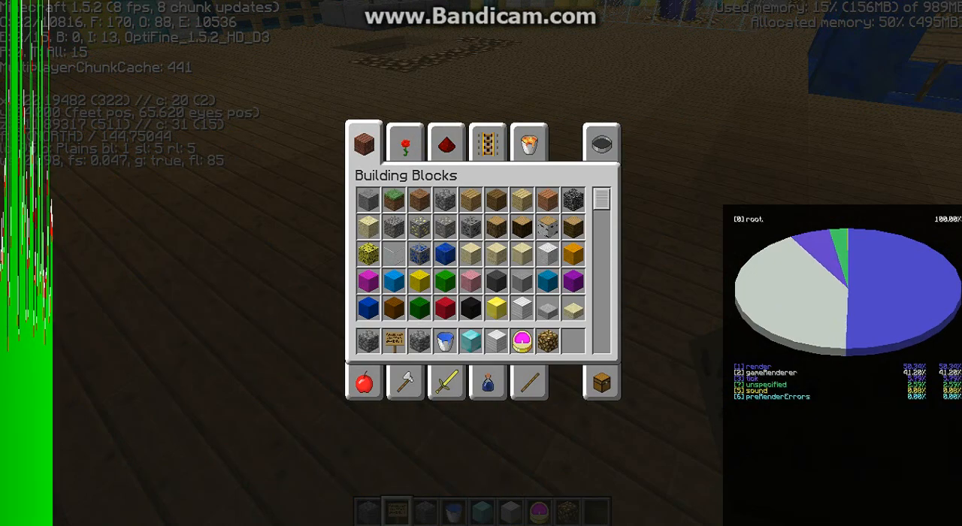